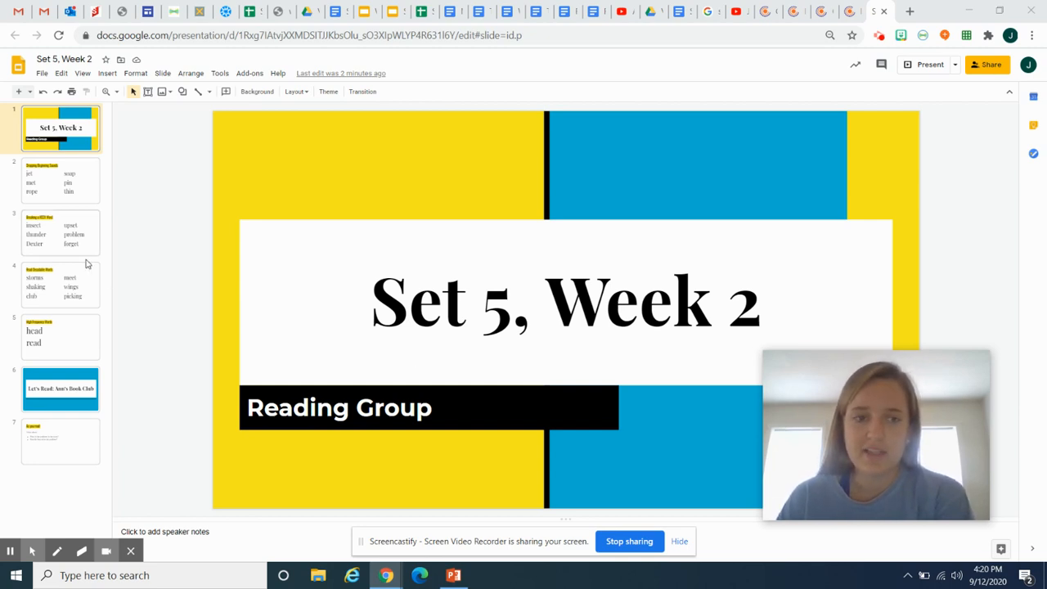
Show slide 2, 'Dropping Beginning Sounds', with its six practice words.
click(59, 180)
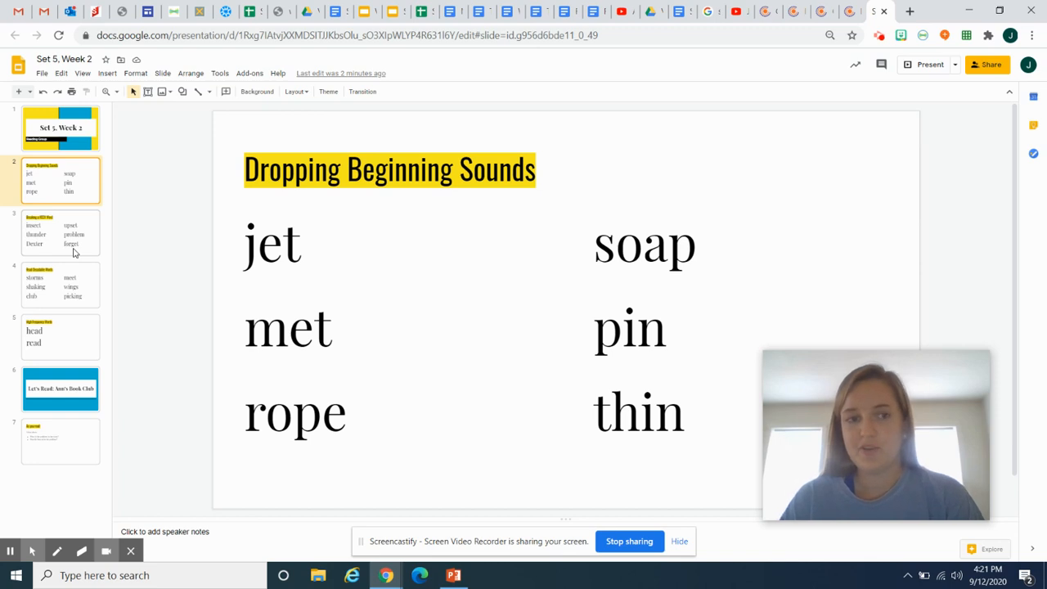
Show slide 3, 'Breaking a VCCV Word', listing insect, thunder, Dexter, upset, problem, forget.
click(60, 232)
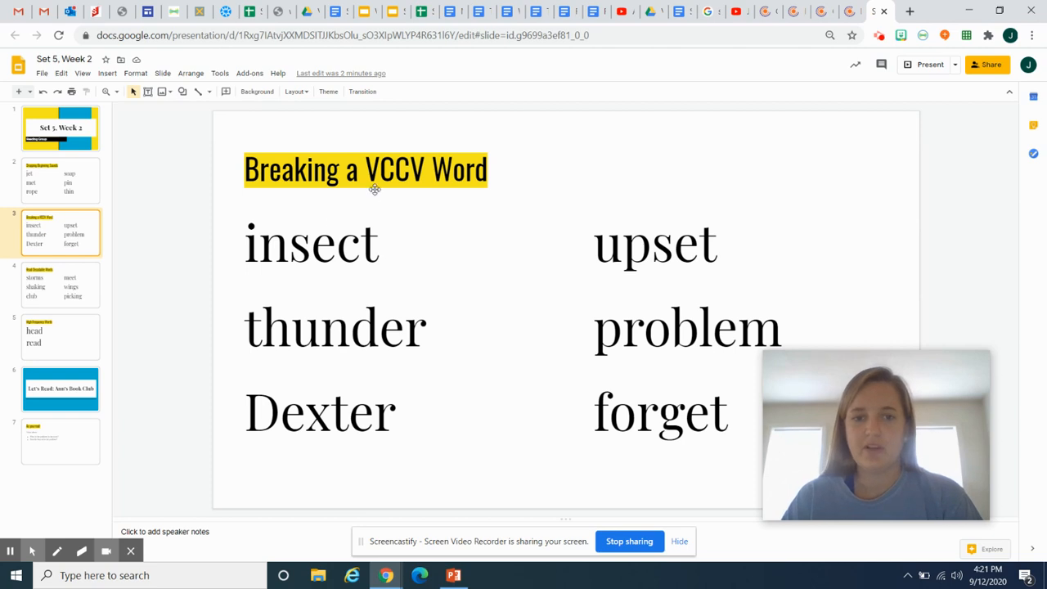
mouse_move(414, 187)
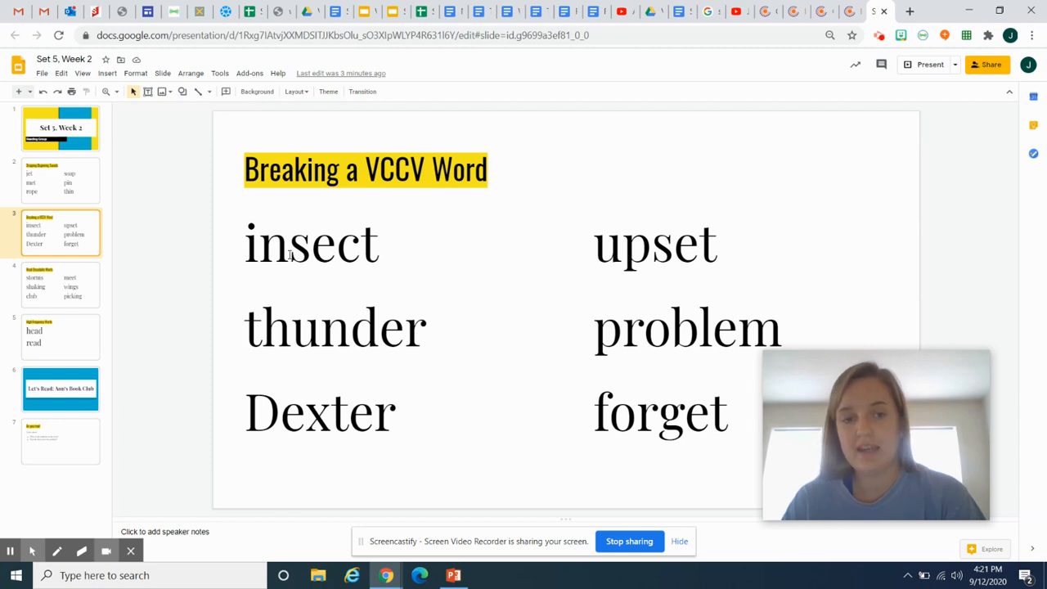
click(311, 242)
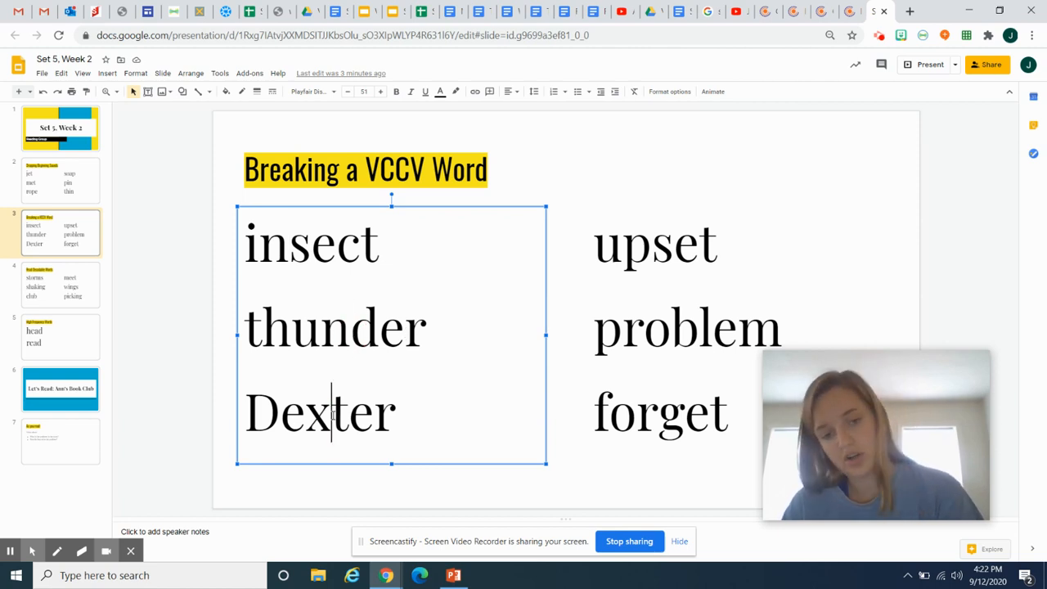
click(650, 242)
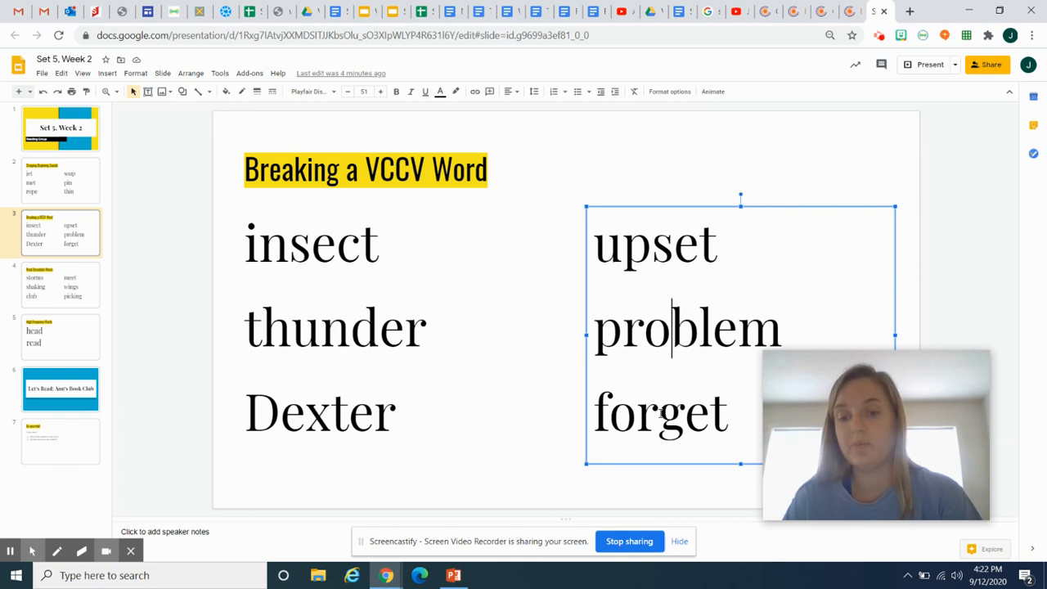
mouse_move(187, 254)
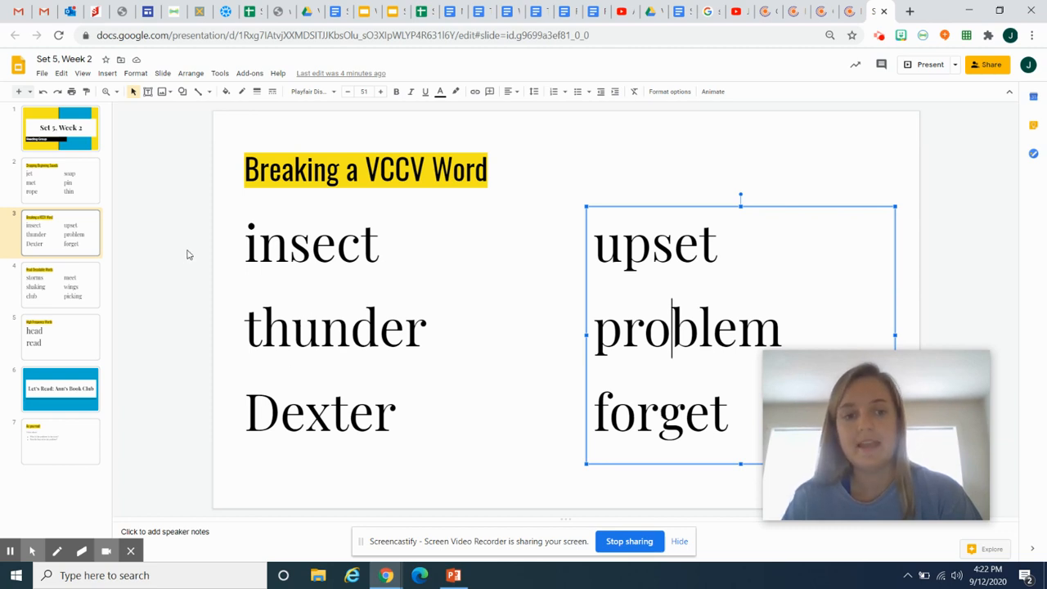
Show slide 4, 'Read Decodable Words': storms, shaking, club, meet, wings, picking.
click(60, 284)
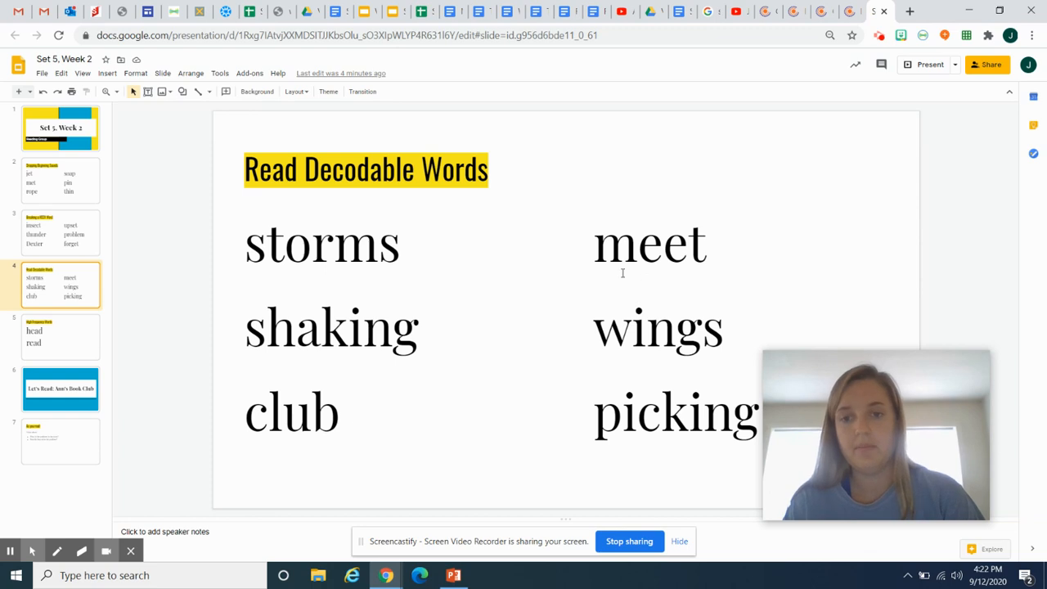
mouse_move(691, 257)
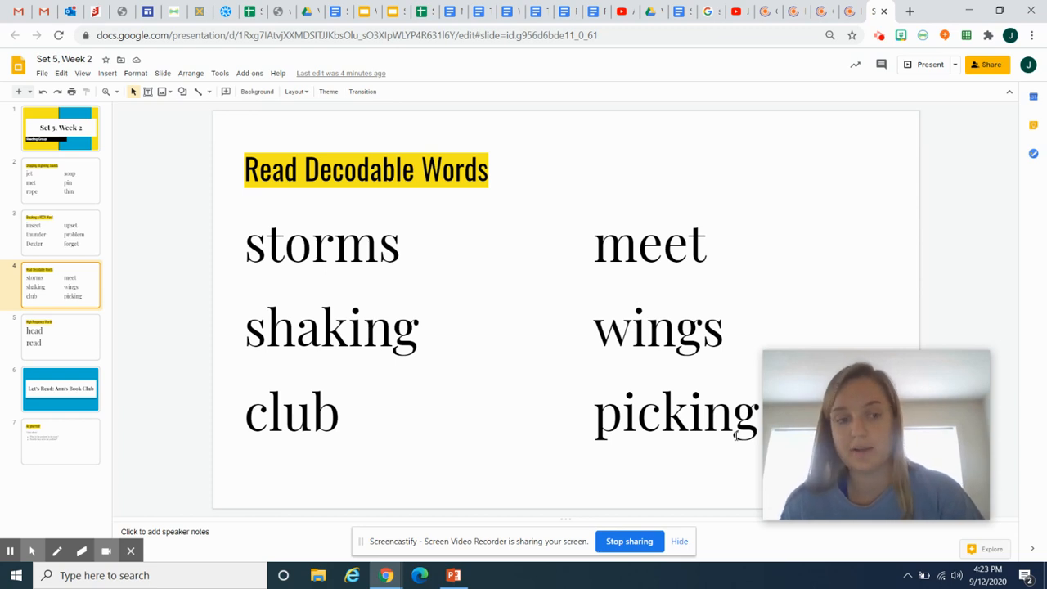
mouse_move(547, 237)
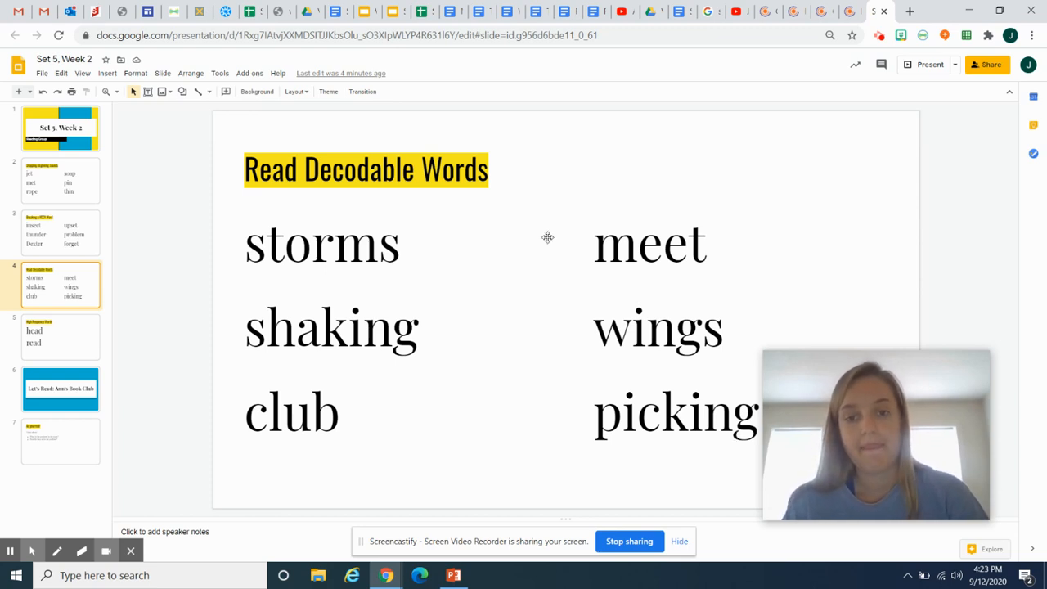
Review the High Frequency Words (head, read), then show slide 6, 'Let's Read: Ann's Book Club'.
click(60, 337)
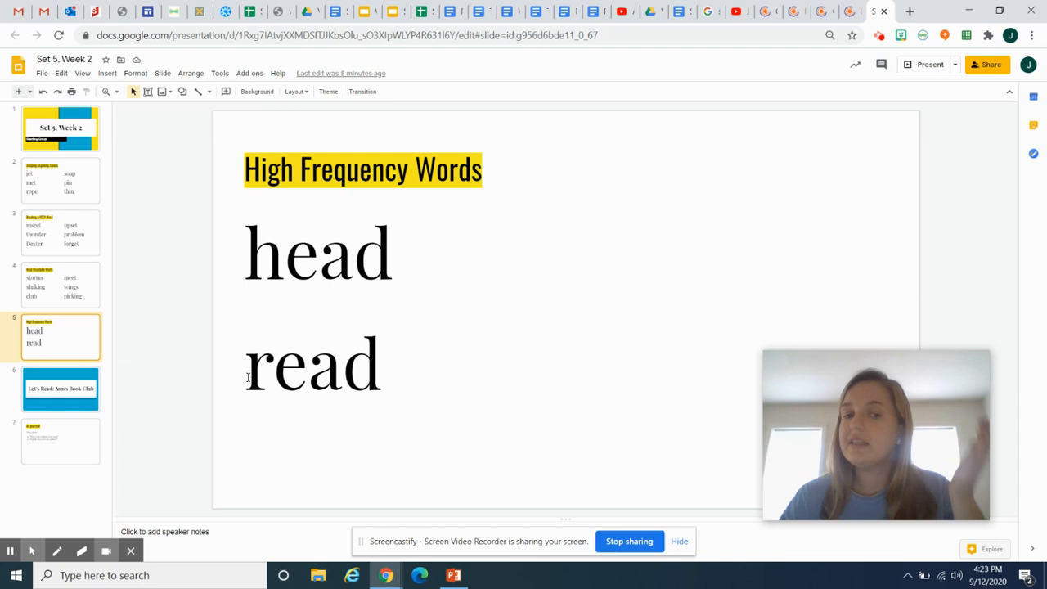
click(290, 377)
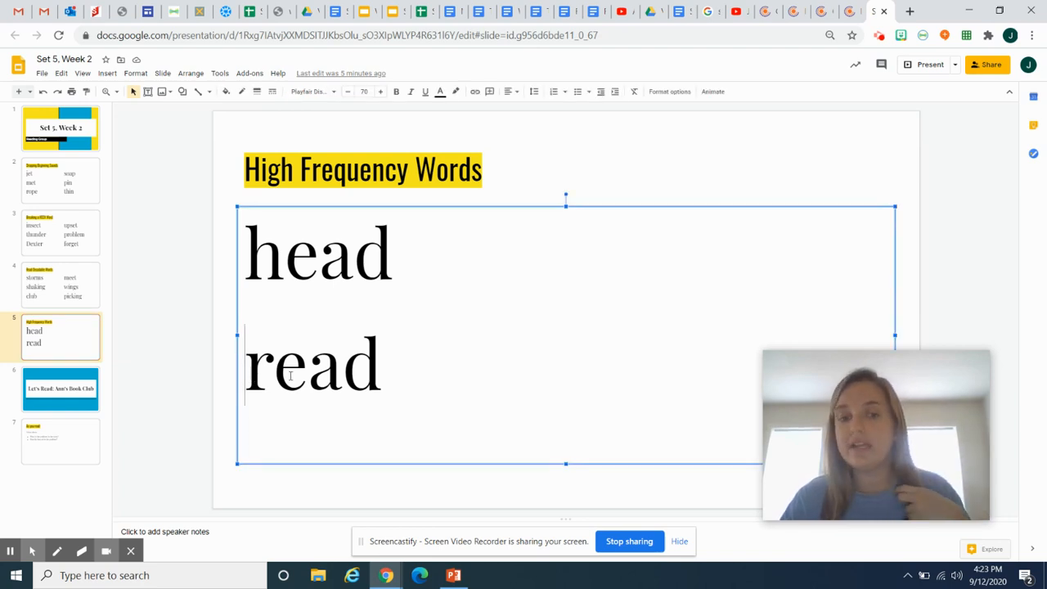
mouse_move(152, 381)
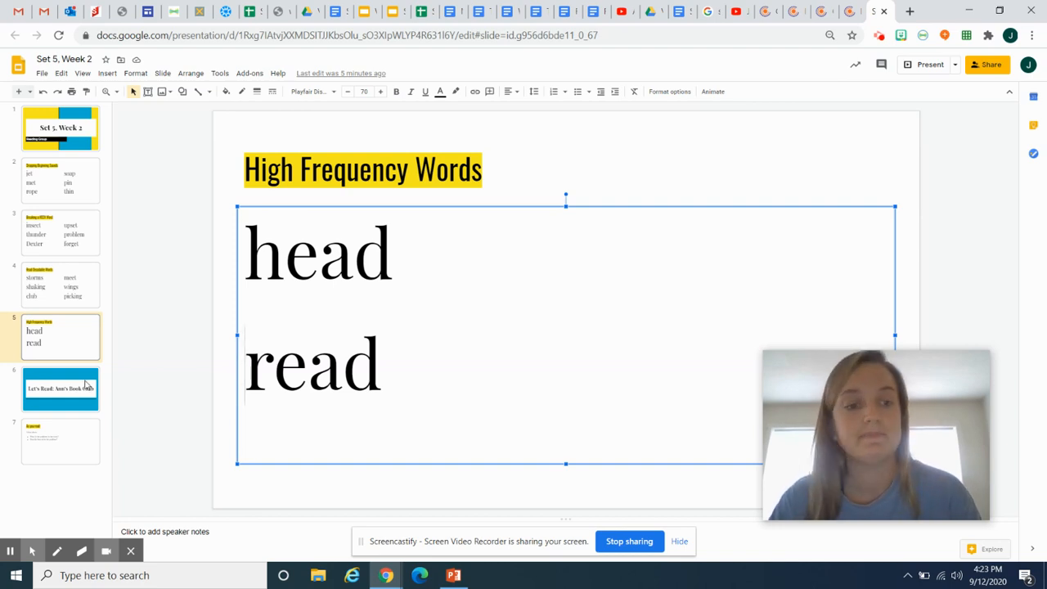
click(60, 389)
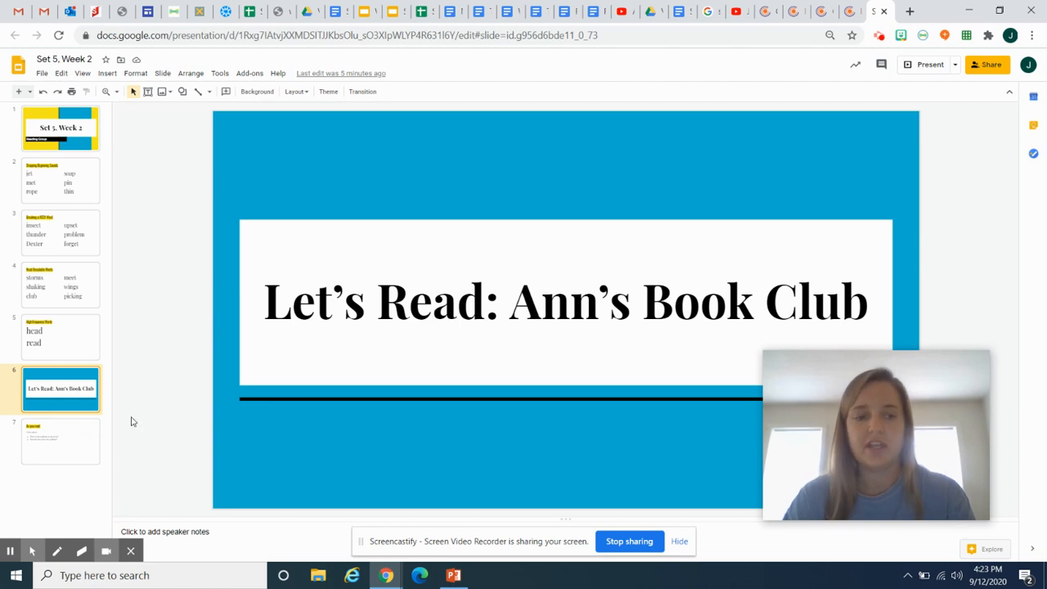
Switch to the 'Ann's Book Club' PDF by Lucy Bledsoe at its cover page.
click(60, 441)
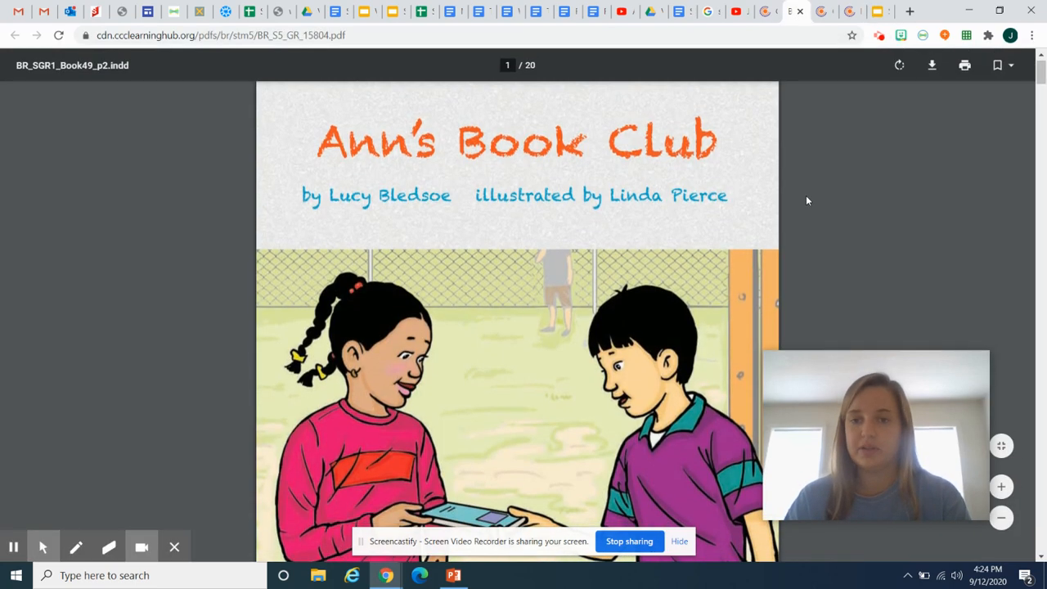
scroll(down, 3)
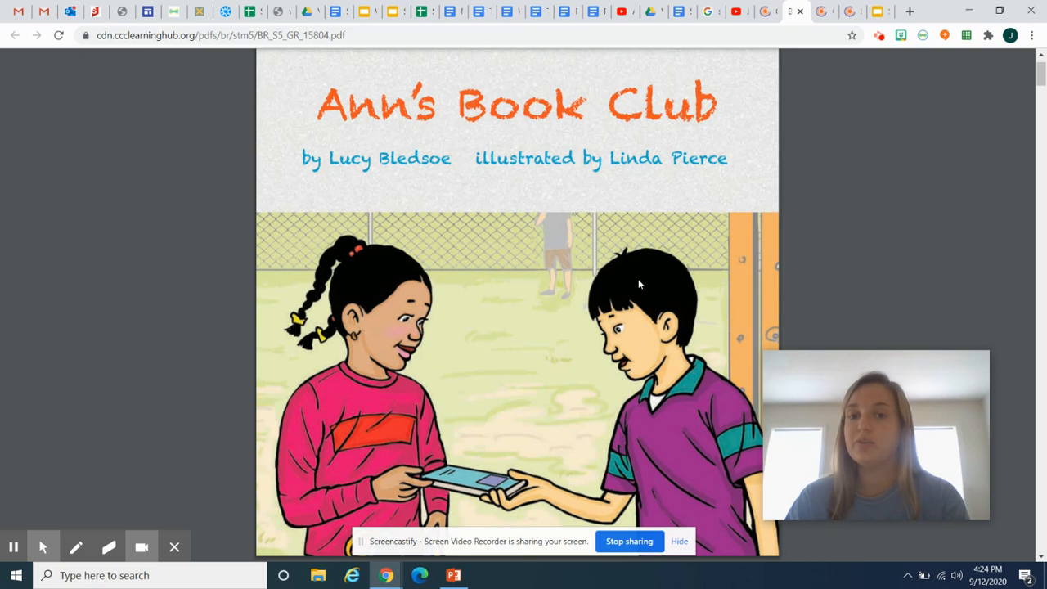
scroll(down, 3)
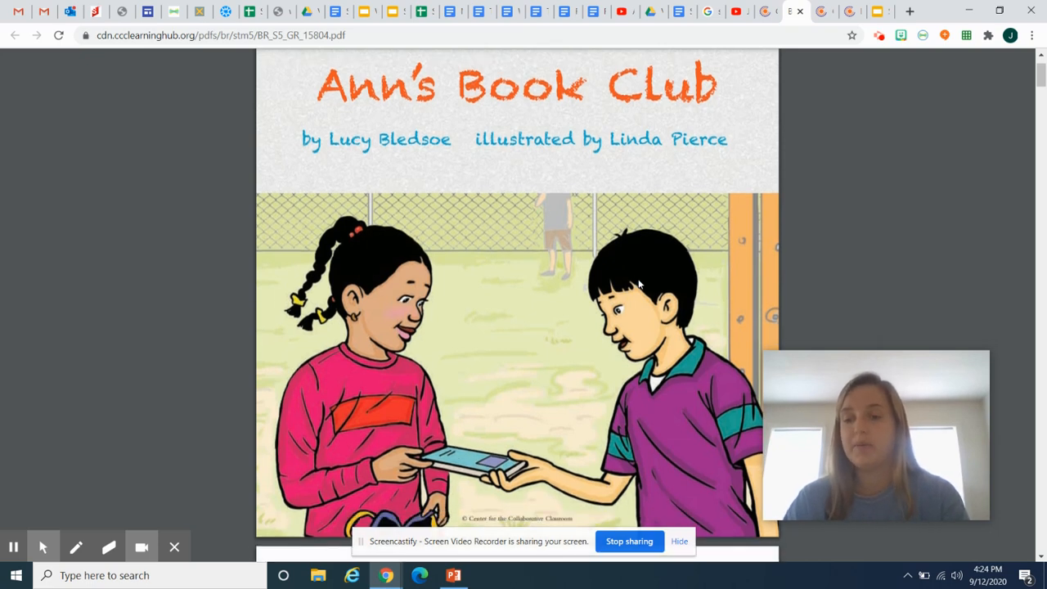